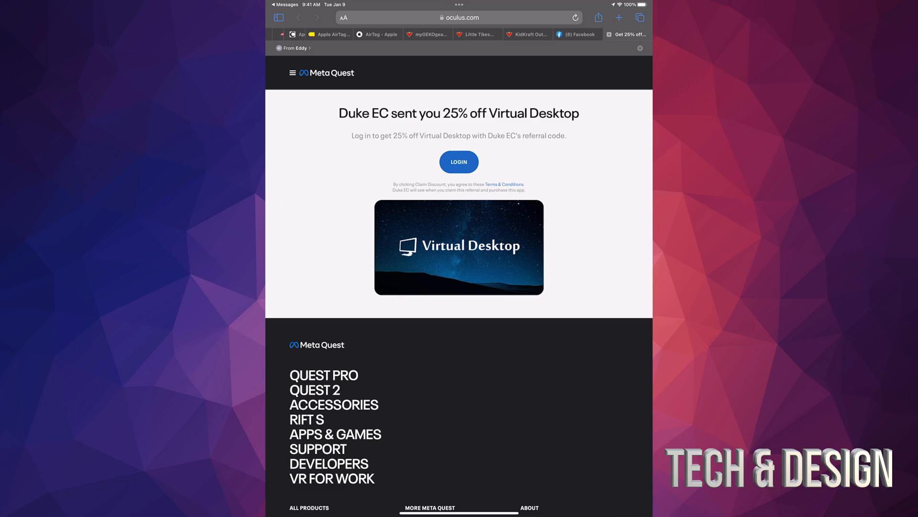
- Log in, claim the 25% off Virtual Desktop referral code, and continue to the store
left_click(459, 162)
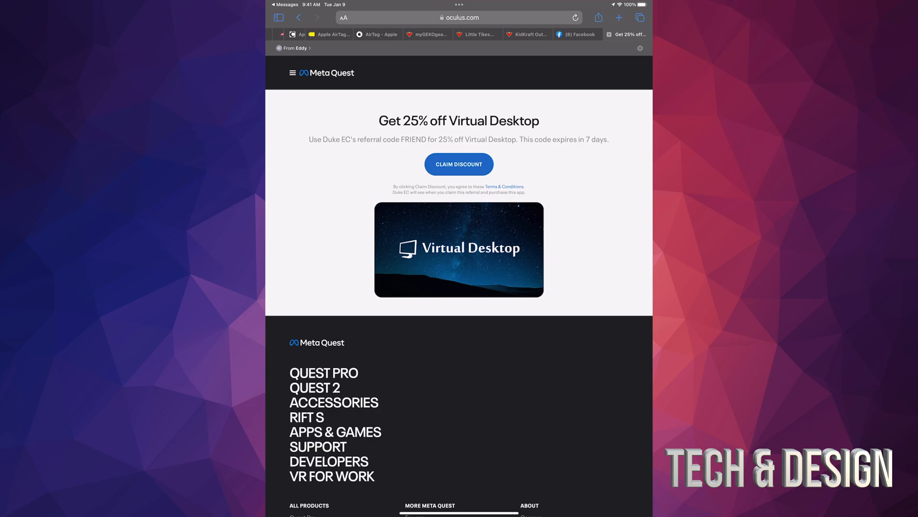
left_click(458, 163)
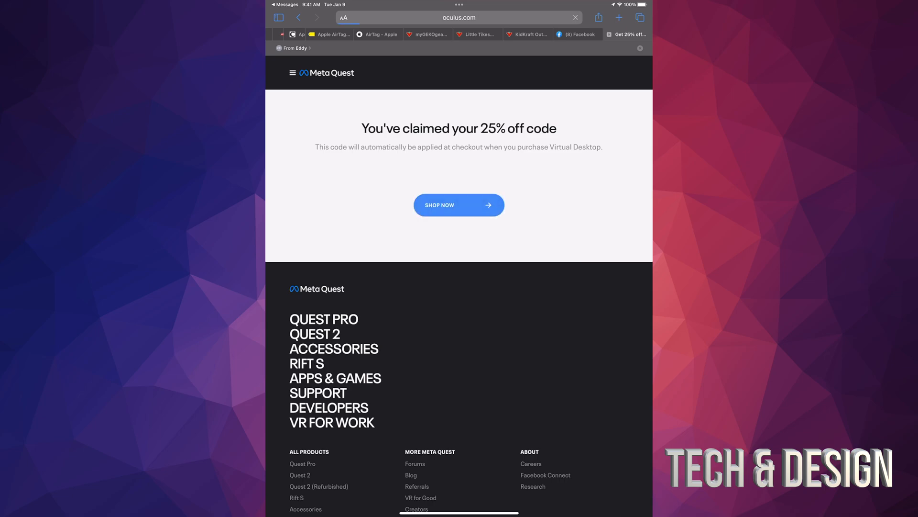
left_click(460, 205)
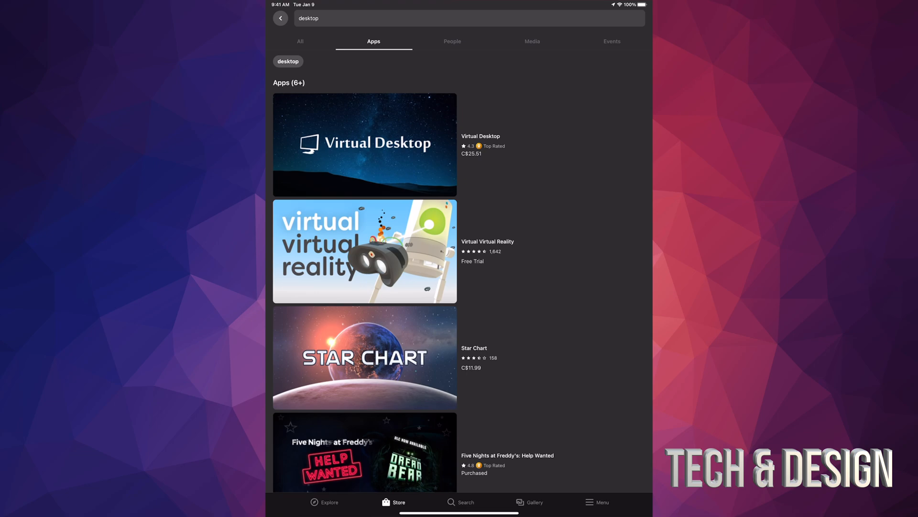
- Open Virtual Desktop (C$25.51) from the results and dismiss the FRIEND 25% discount notice
left_click(365, 144)
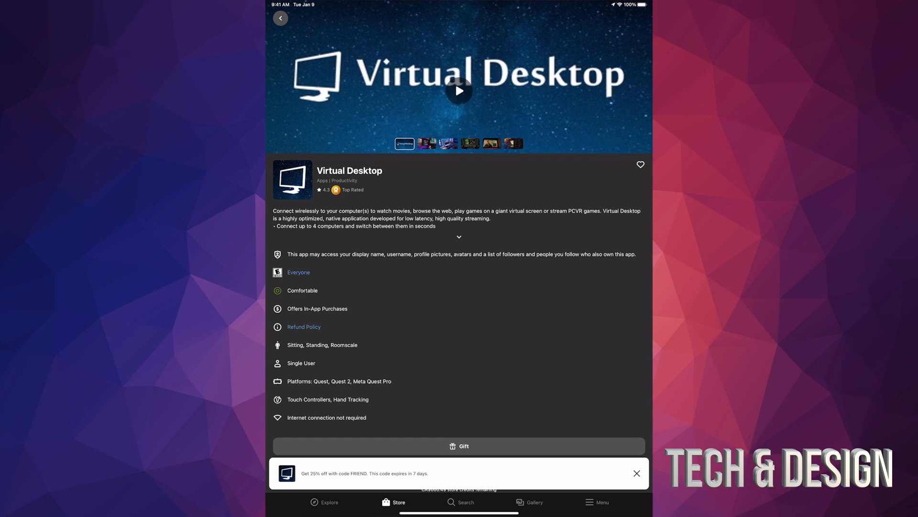
left_click(637, 473)
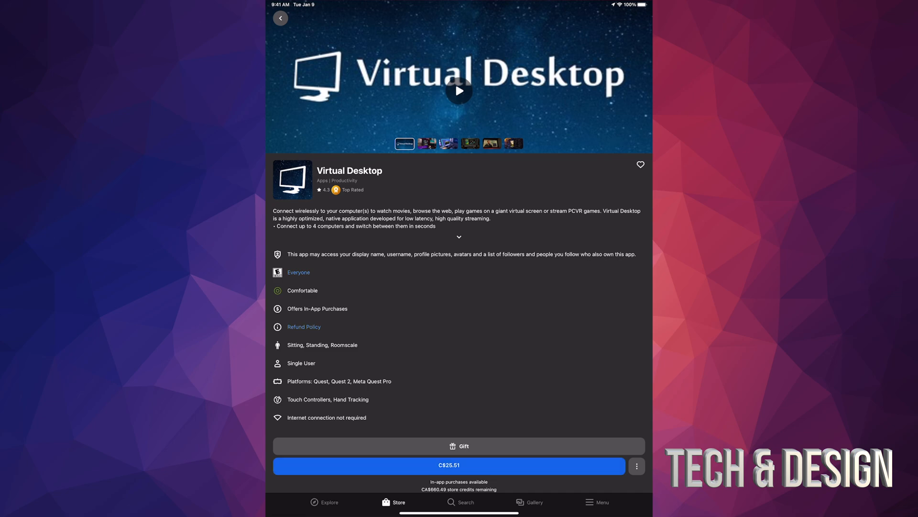
- Purchase Virtual Desktop with FRIEND applied, store credit covering the C$0.00 remaining total
left_click(449, 465)
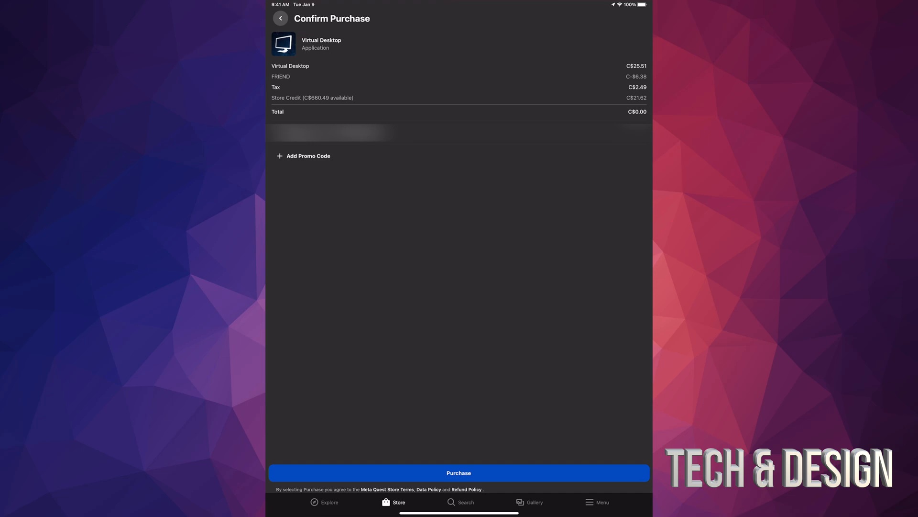
left_click(458, 473)
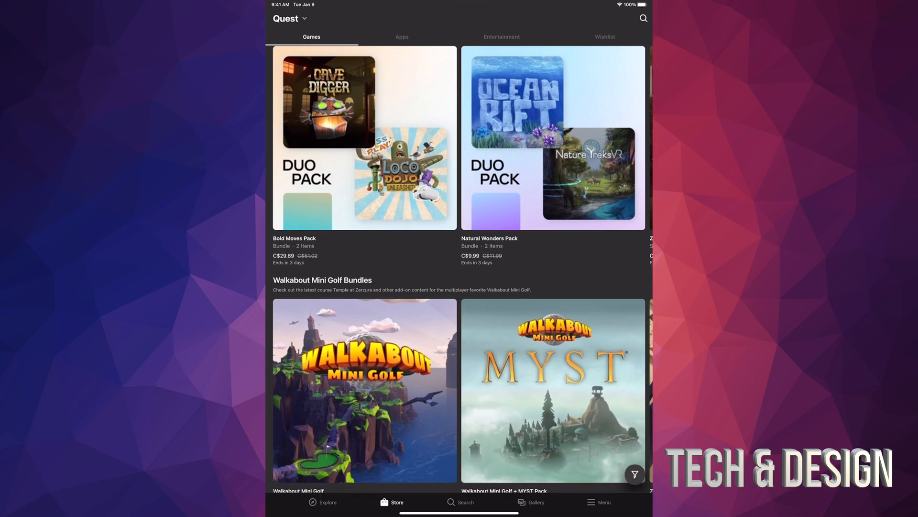
scroll("down", 3)
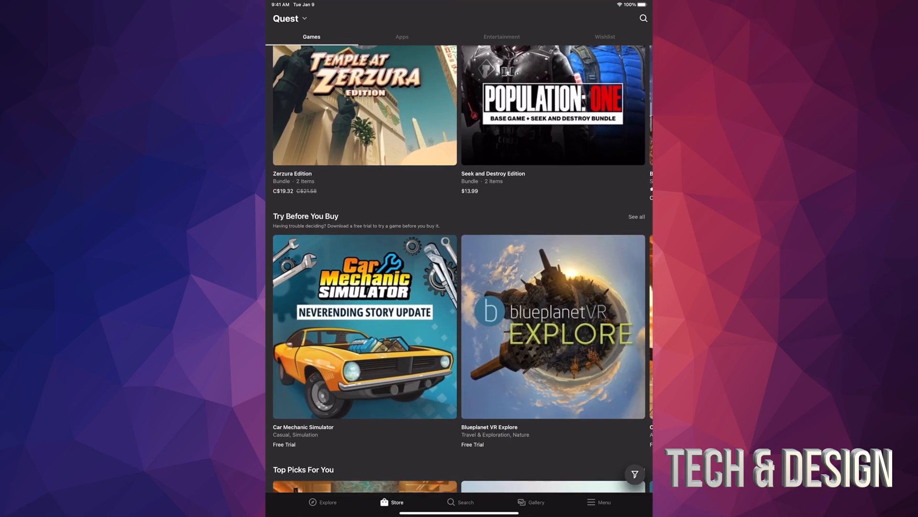
scroll("down", 3)
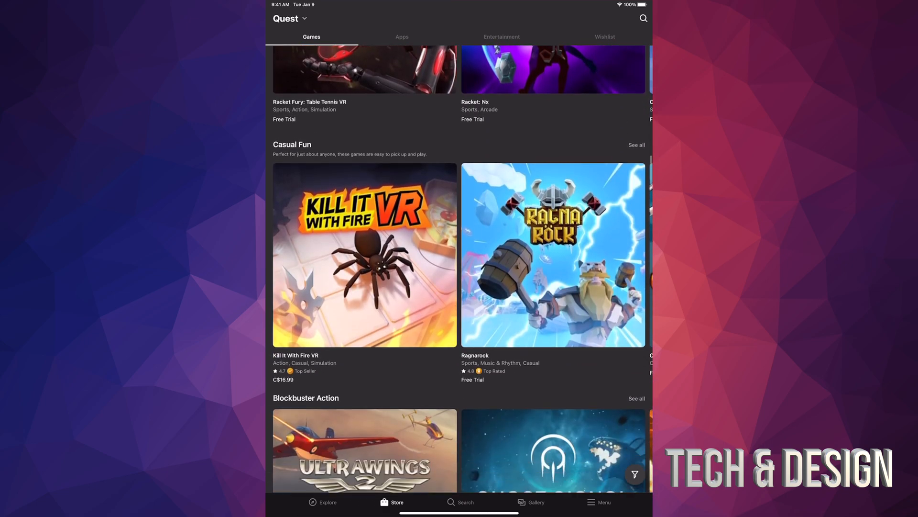
scroll("down", 3)
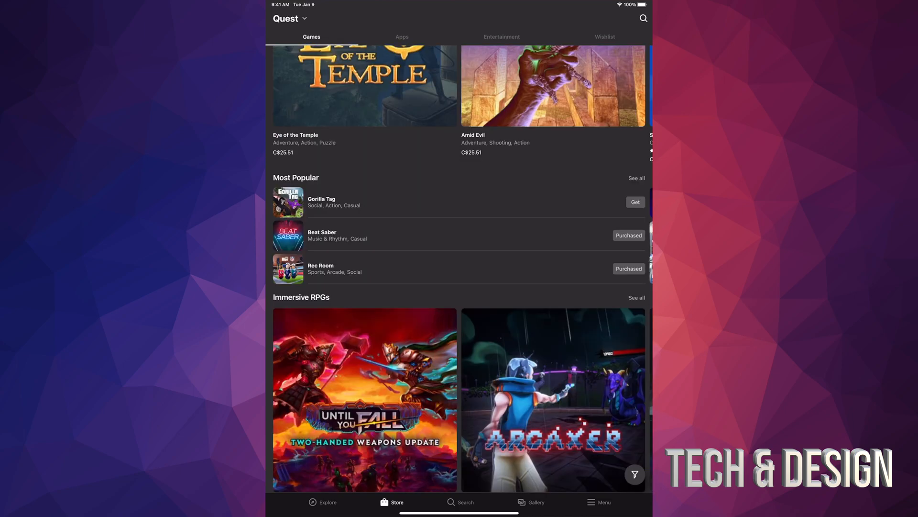
scroll("down", 3)
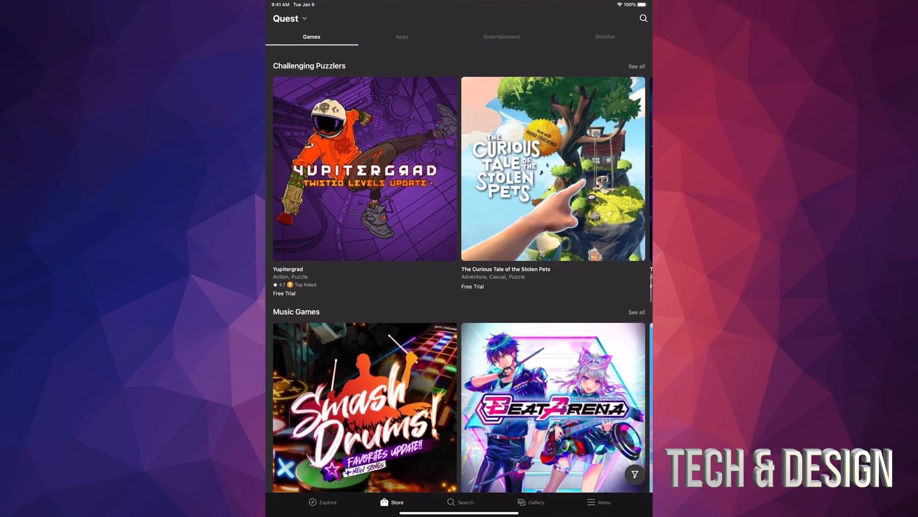
scroll("down", 3)
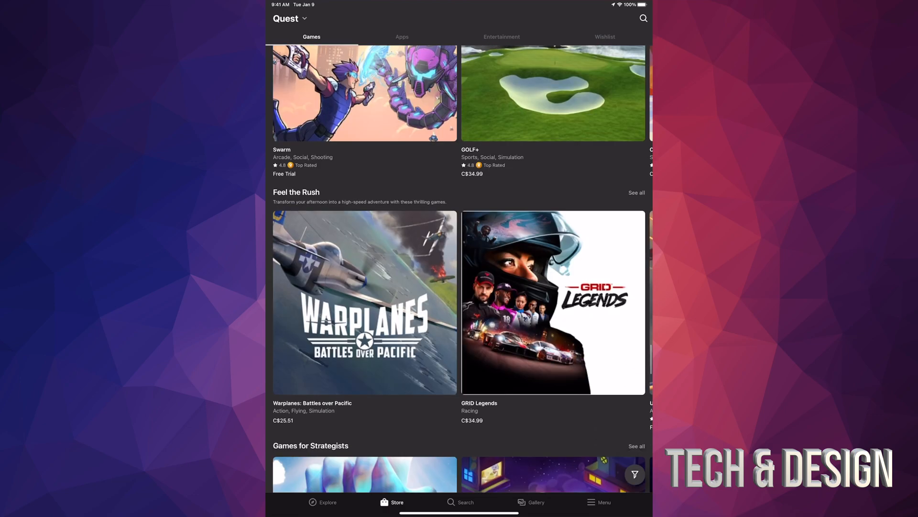
scroll("down", 3)
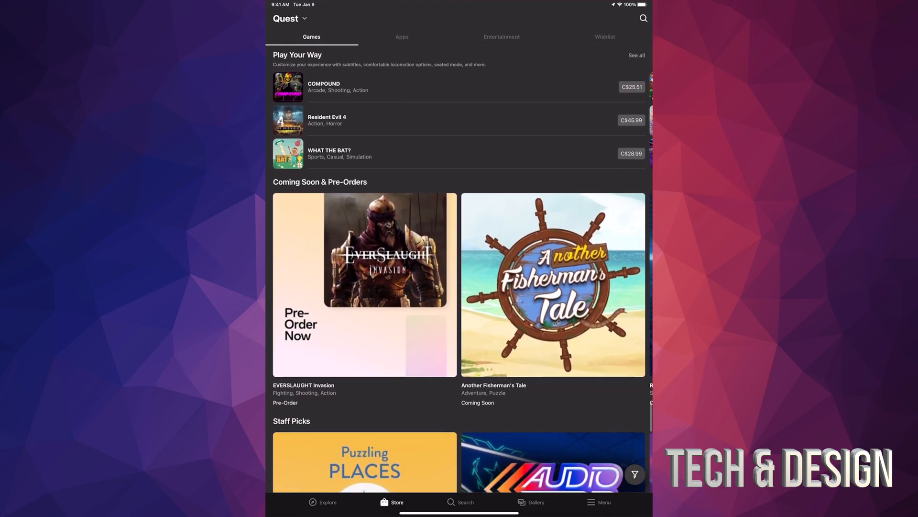
scroll("down", 3)
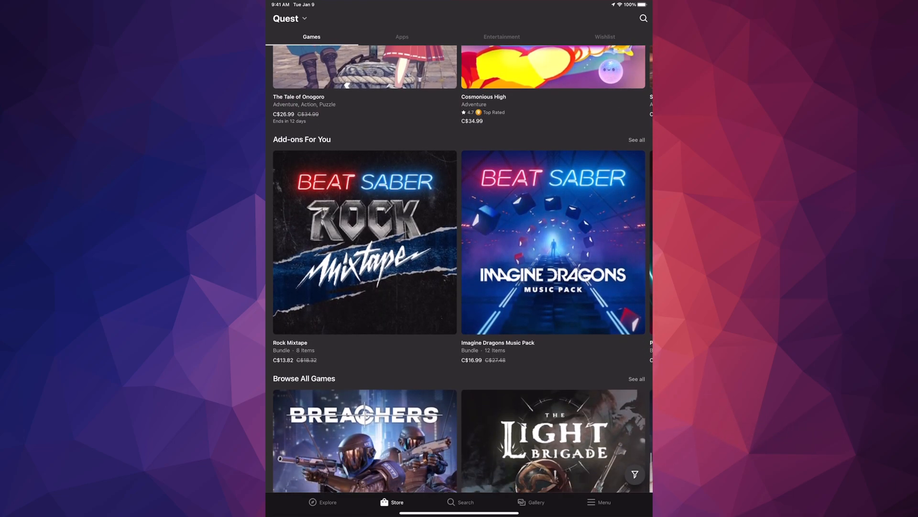